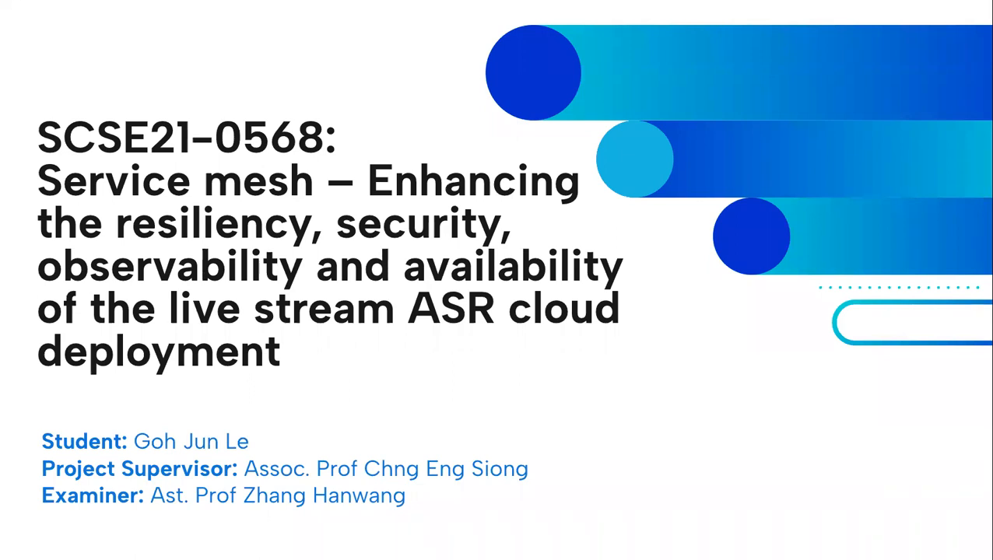
{"action": "key", "text": "Right"}
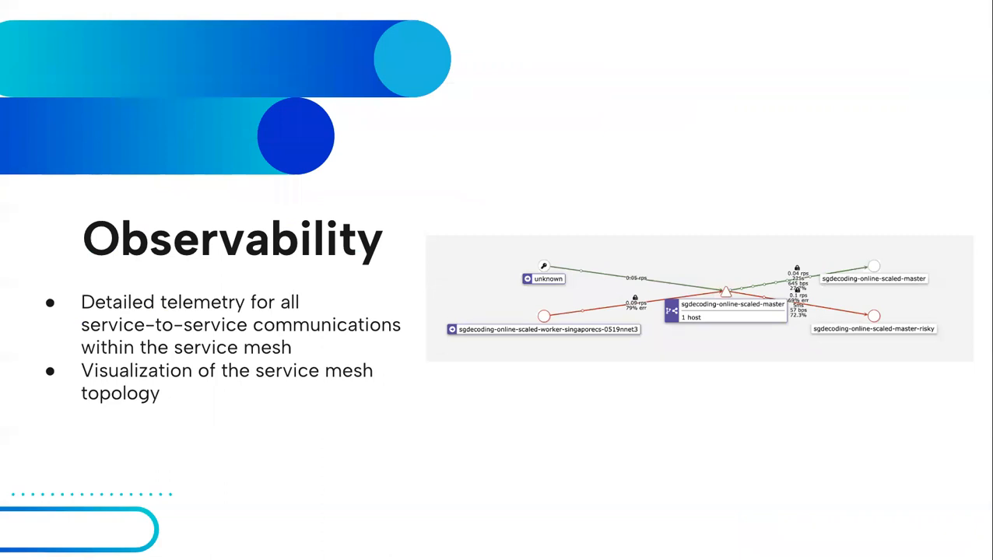
{"action": "key", "text": "right"}
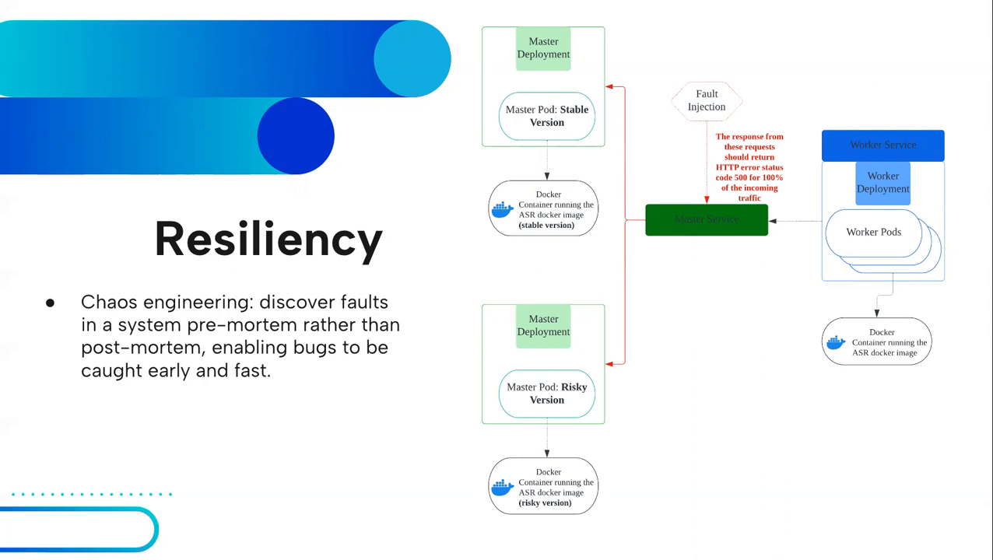
{"action": "key", "text": "right"}
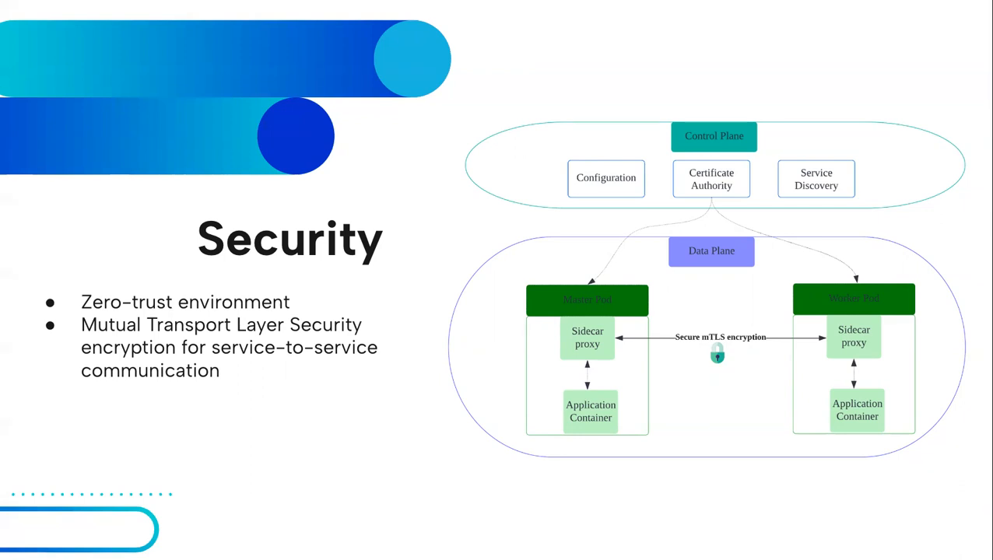
{"action": "key", "text": "right"}
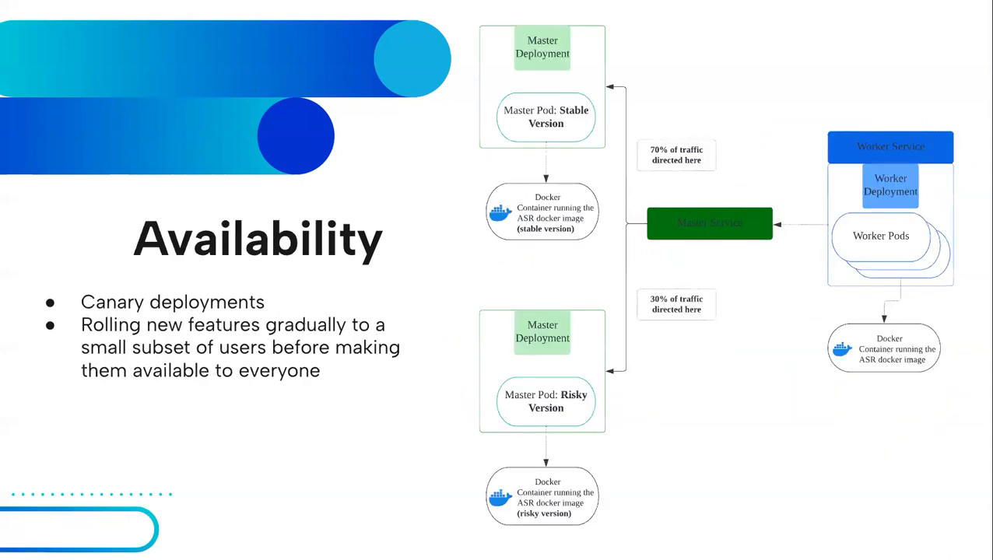